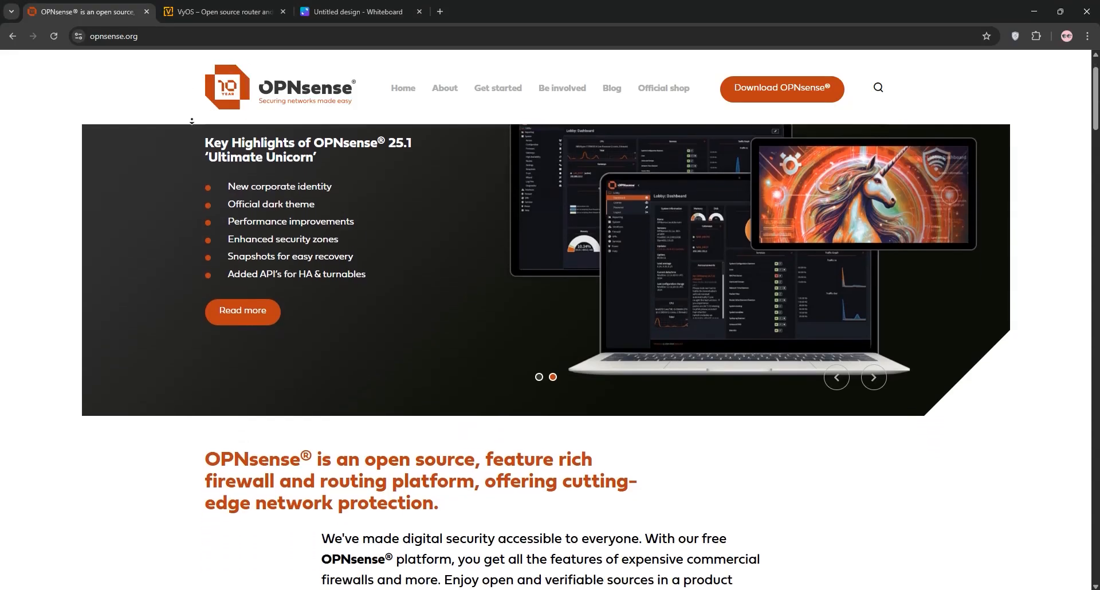
Scroll opnsense.org from the banner past the course, community, Business Edition and hardware sections to the footer
scroll("down", 3)
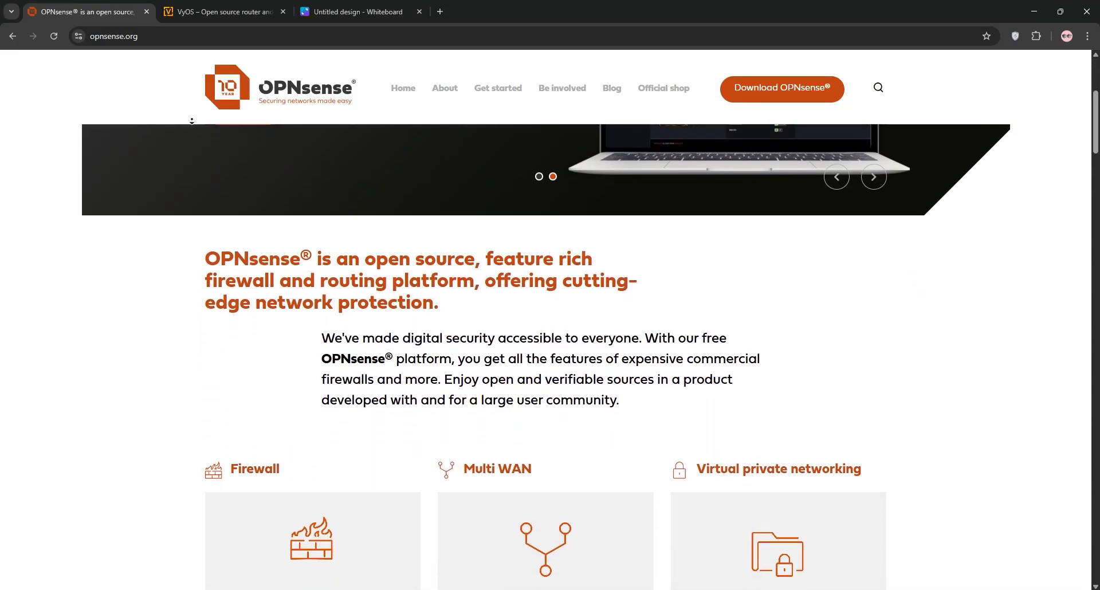
scroll("down", 3)
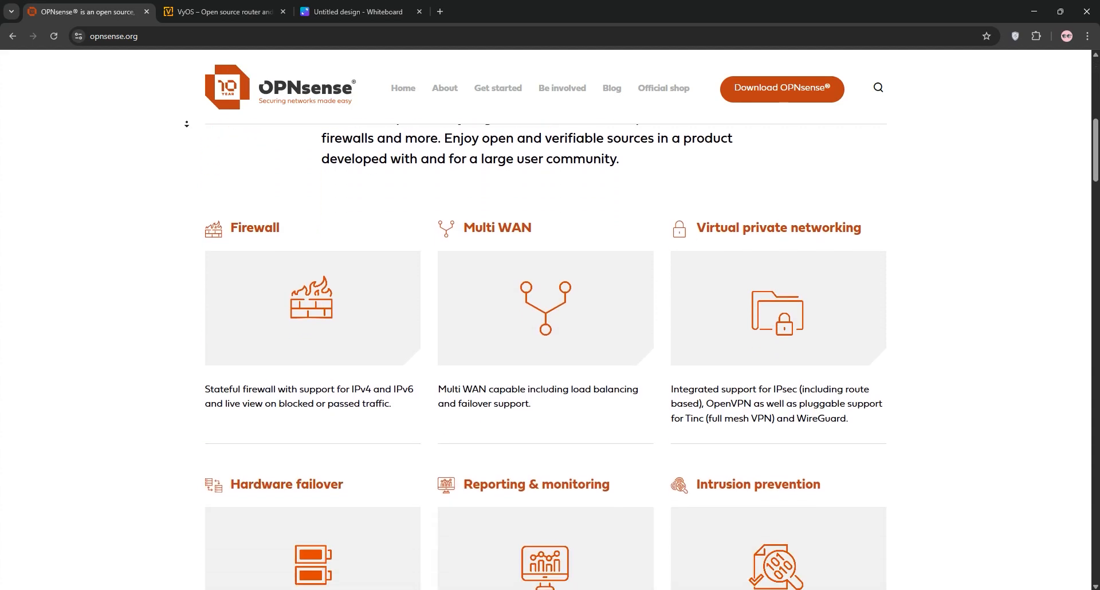
scroll("down", 3)
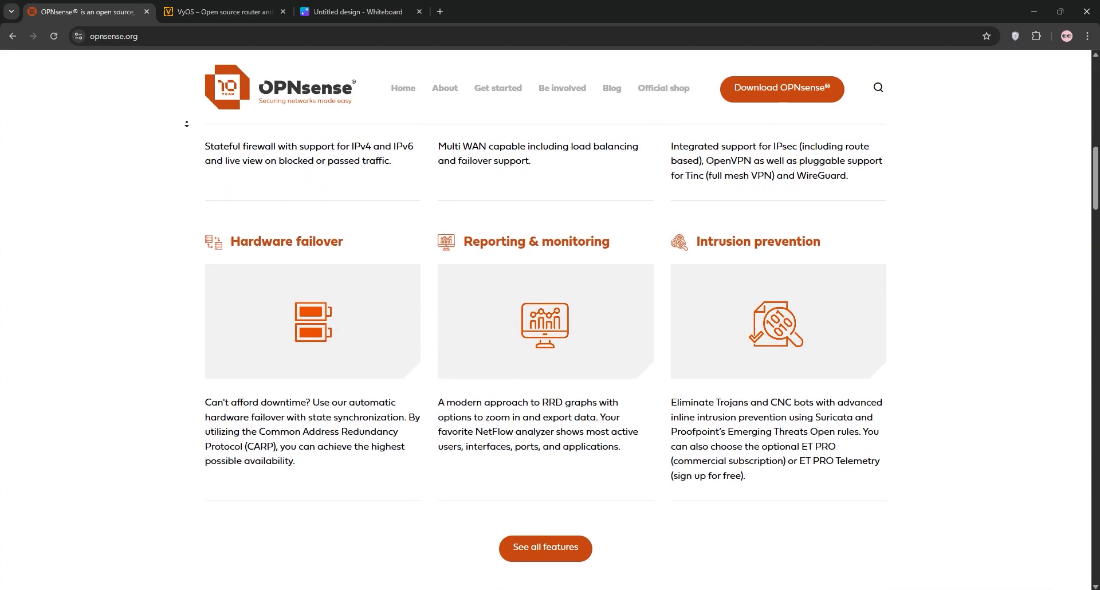
scroll("down", 3)
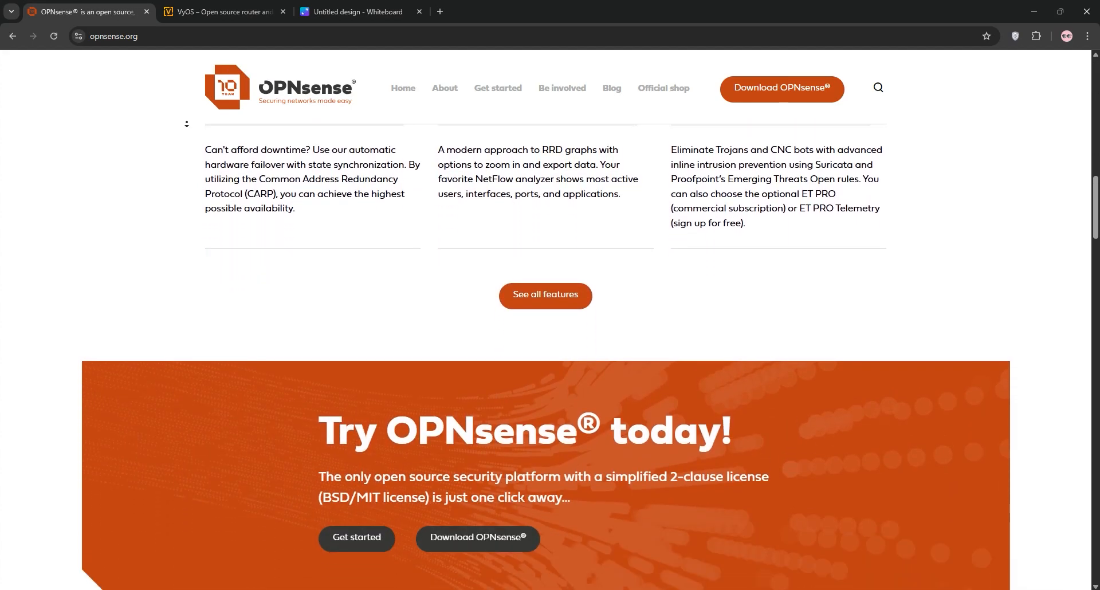
scroll("down", 3)
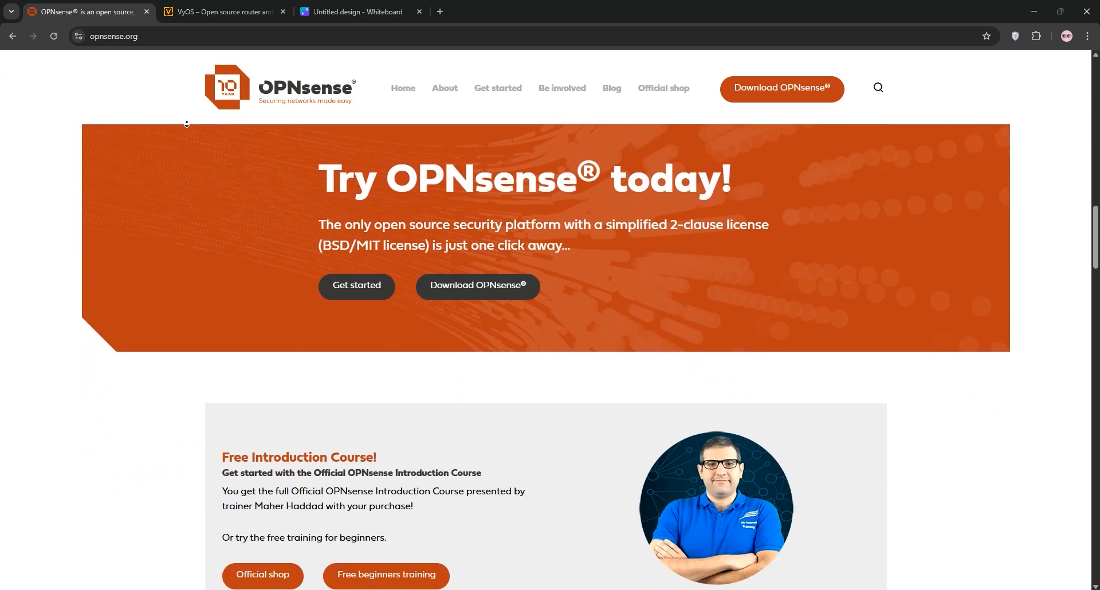
scroll("down", 3)
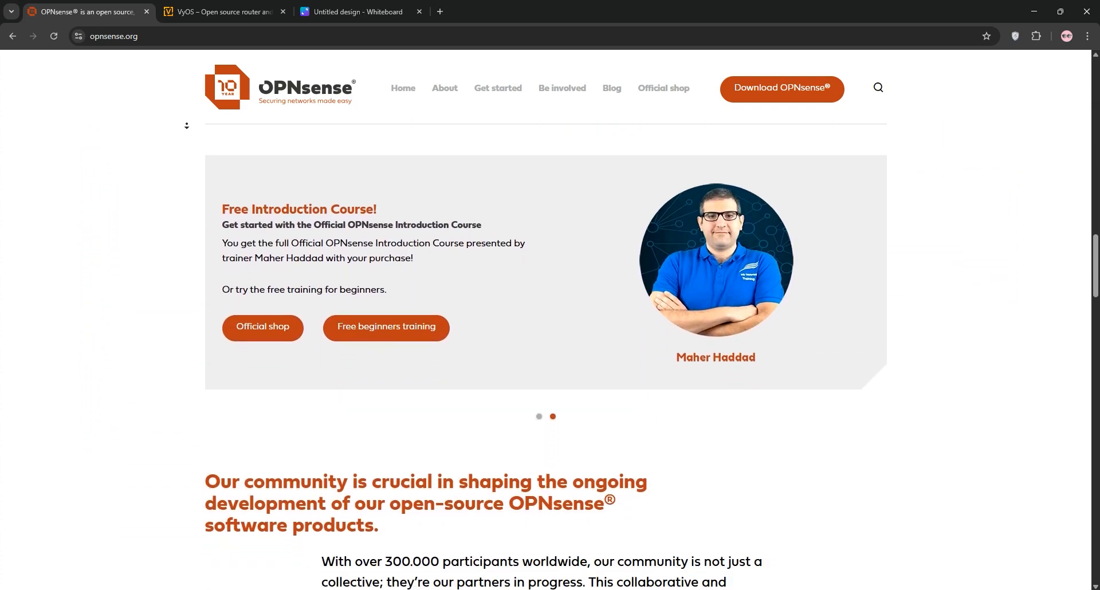
scroll("down", 3)
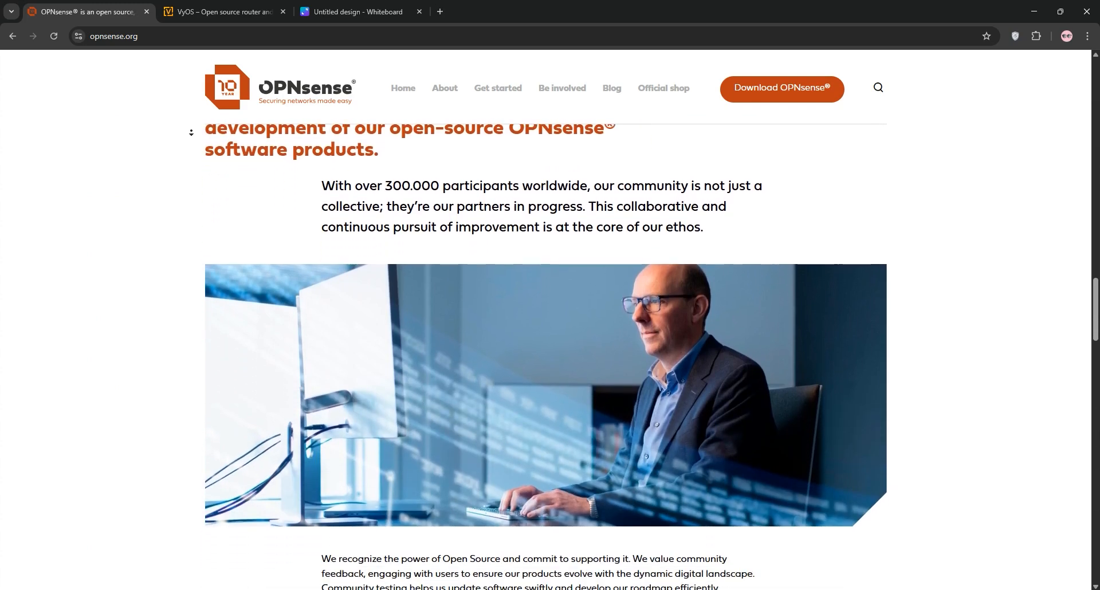
scroll("down", 3)
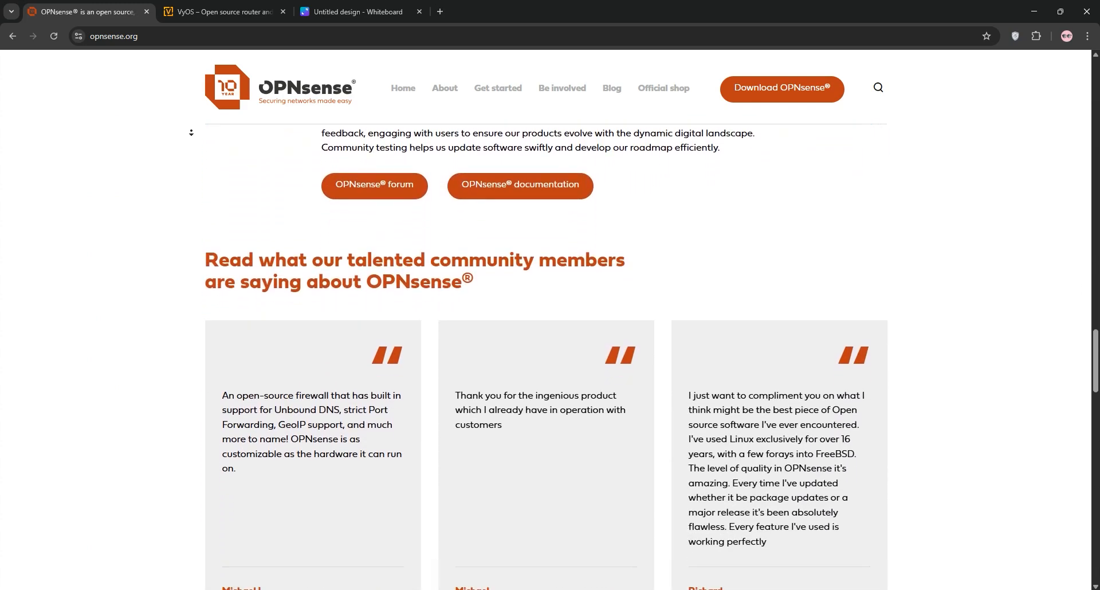
scroll("down", 3)
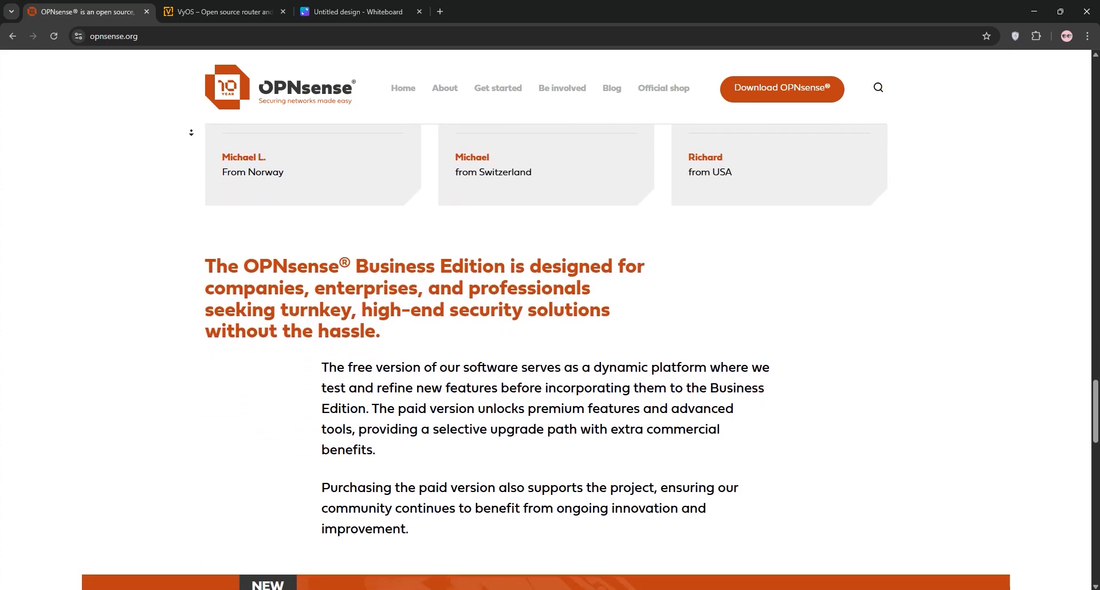
scroll("down", 3)
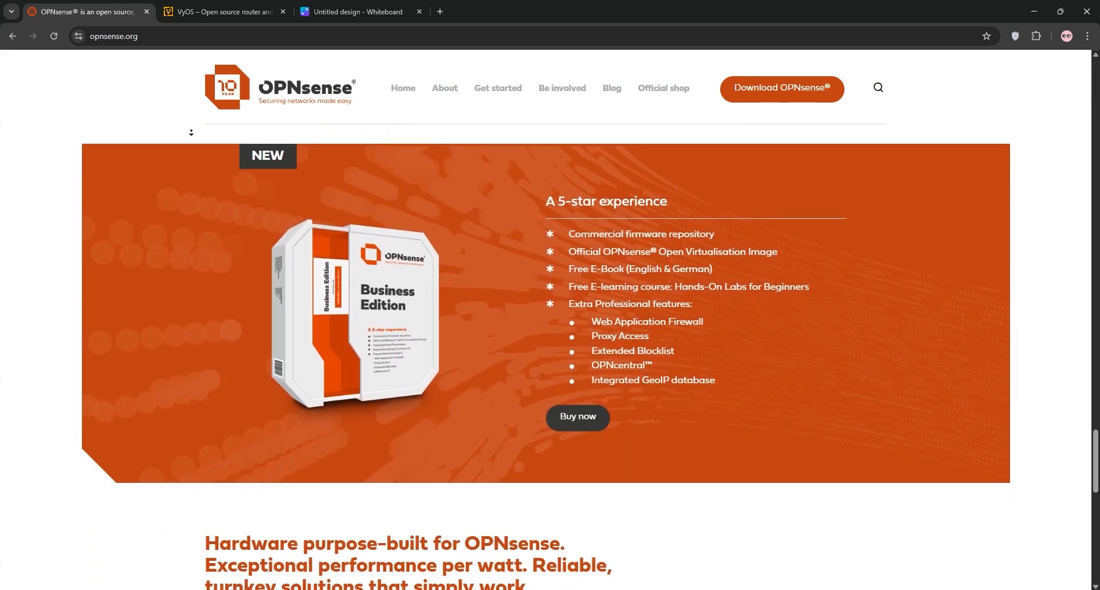
scroll("down", 3)
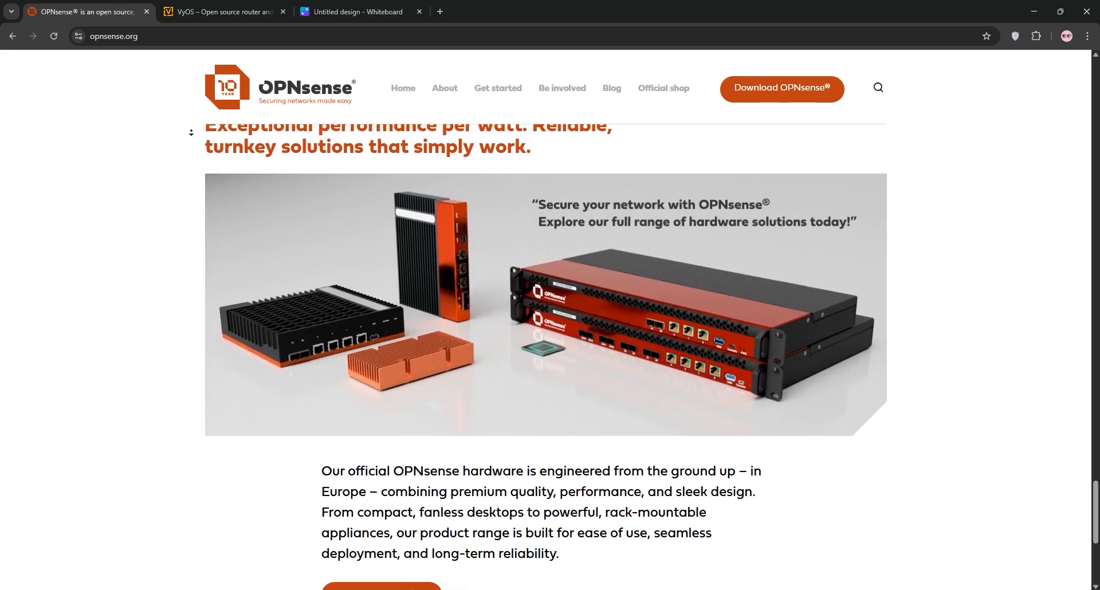
scroll("down", 3)
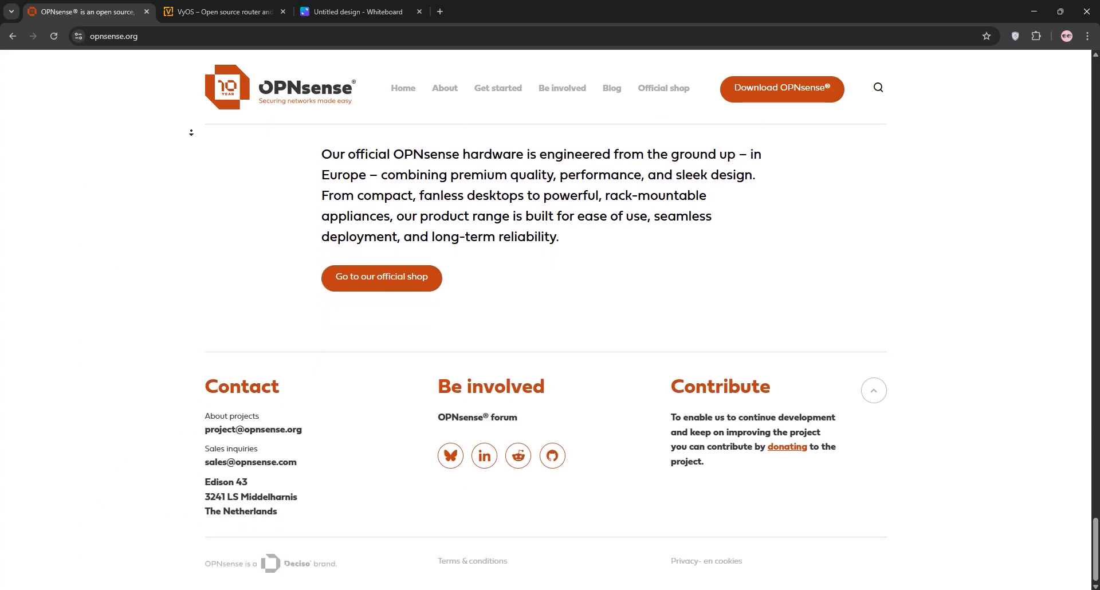
Scroll the vyos.io tab to its footer, then display the Canva OPNsense vs VyOS whiteboard
left_click(225, 12)
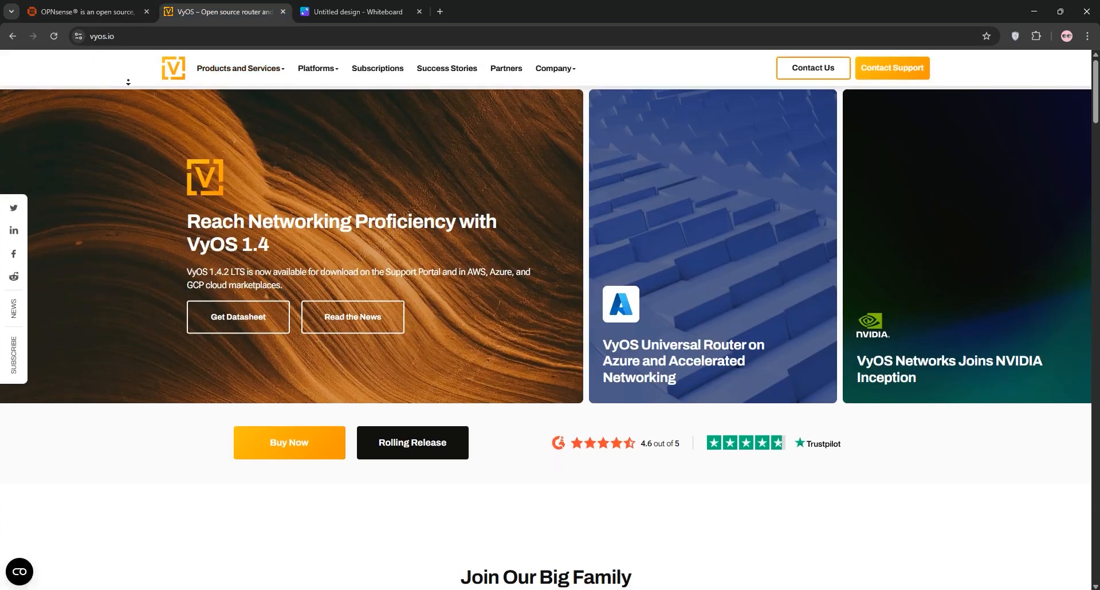
scroll("down", 3)
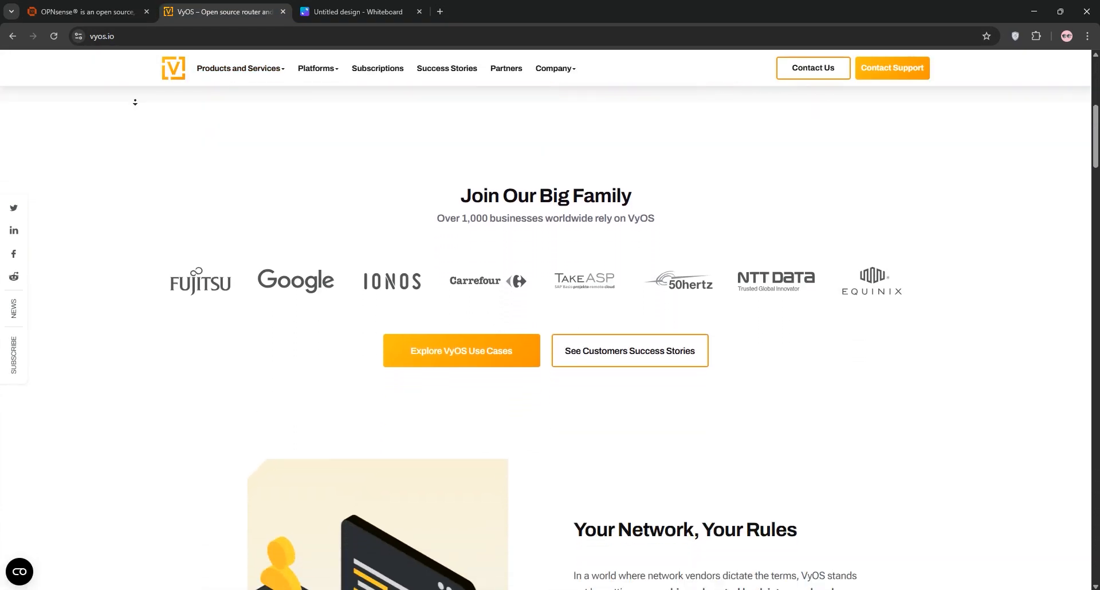
scroll("down", 3)
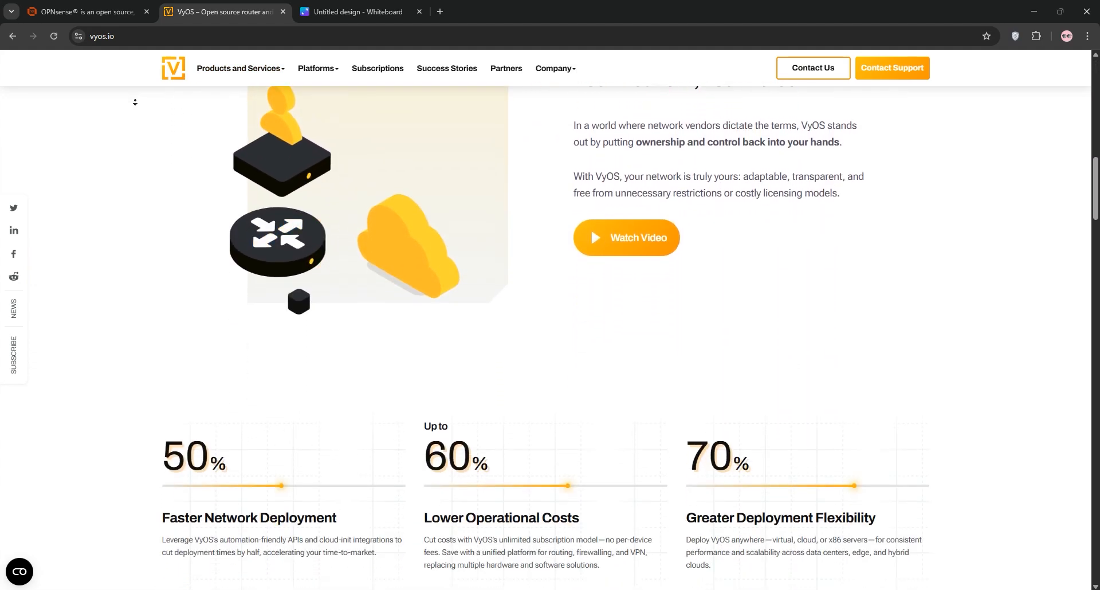
scroll("down", 3)
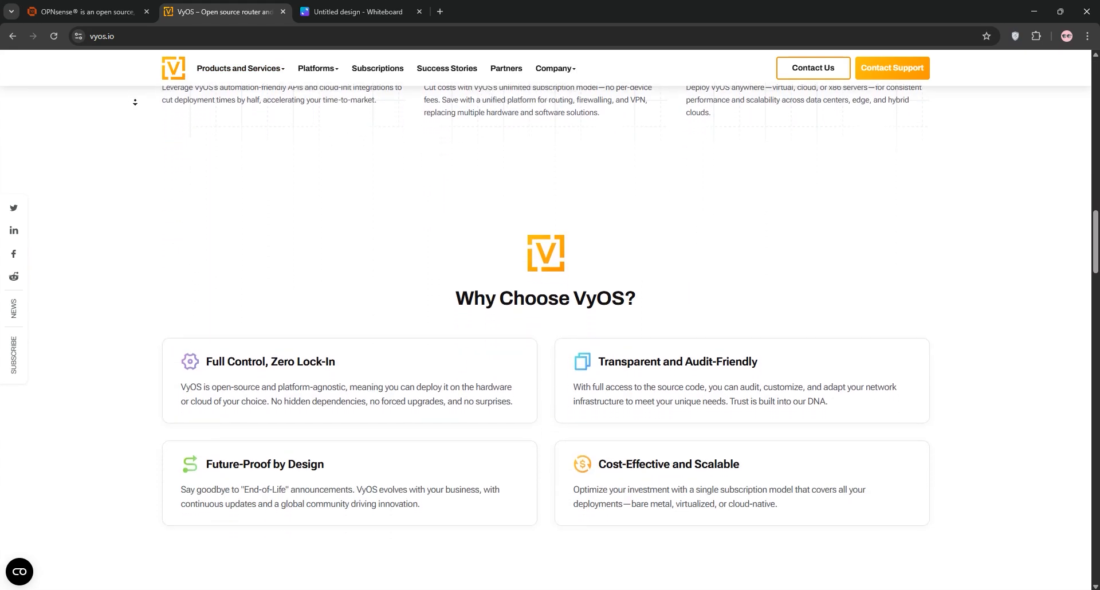
scroll("down", 3)
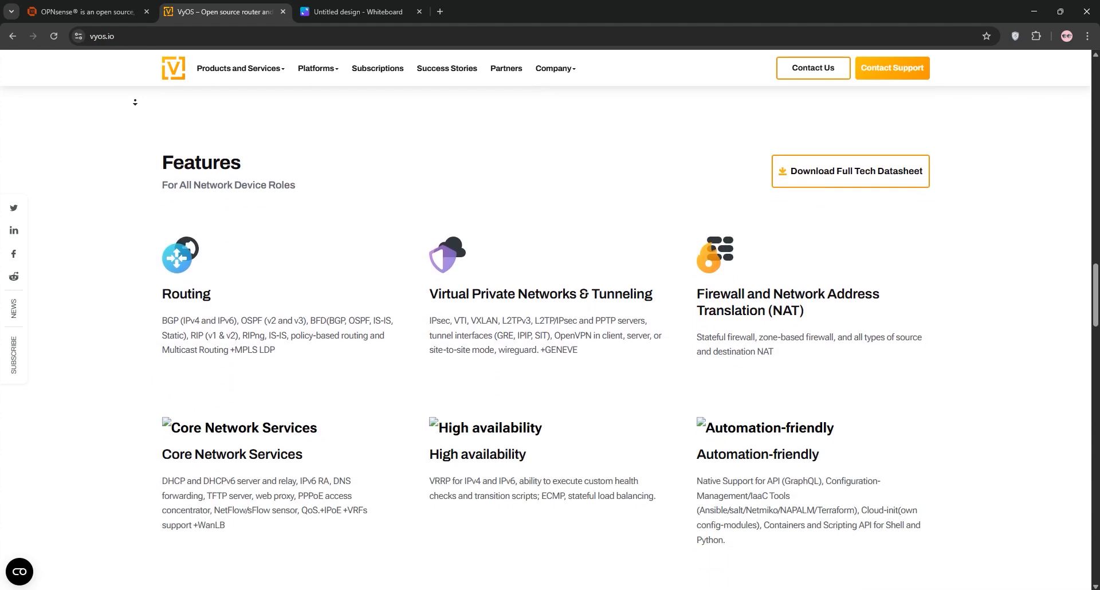
scroll("down", 3)
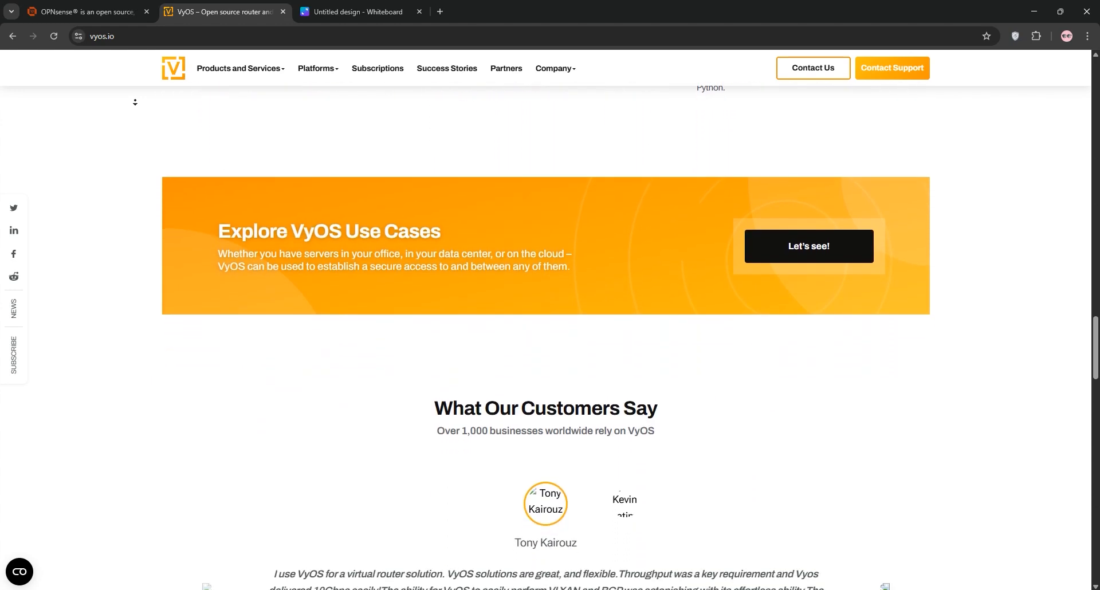
scroll("down", 3)
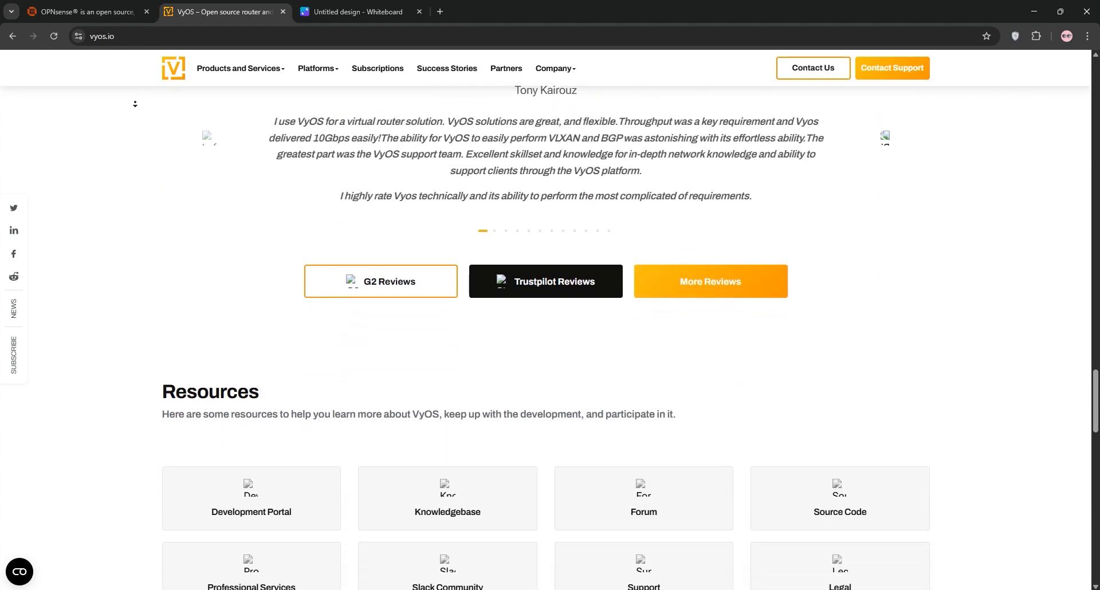
scroll("down", 3)
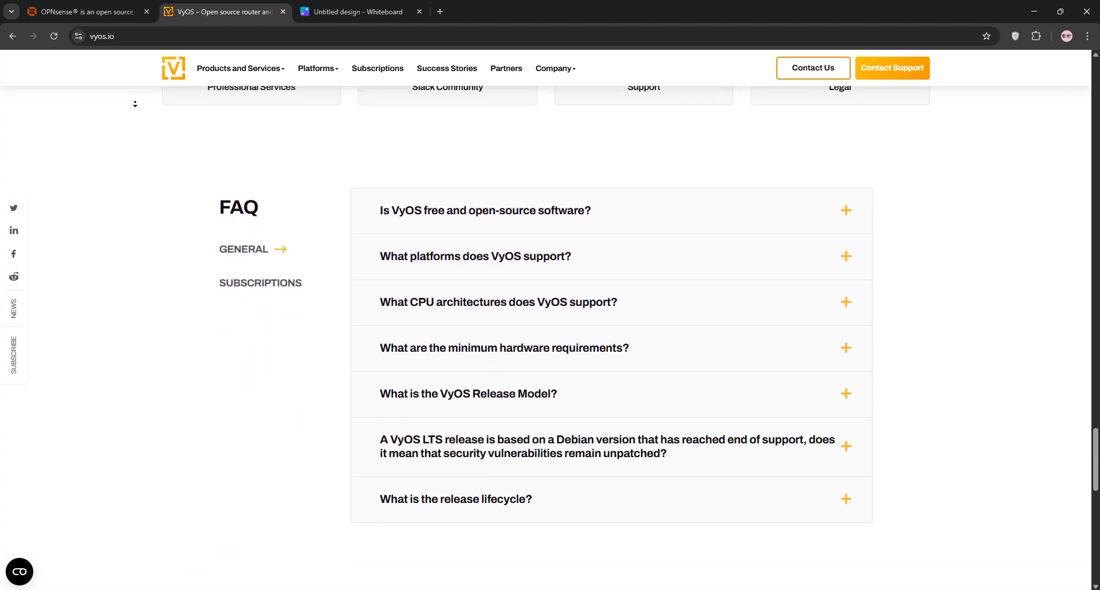
scroll("down", 3)
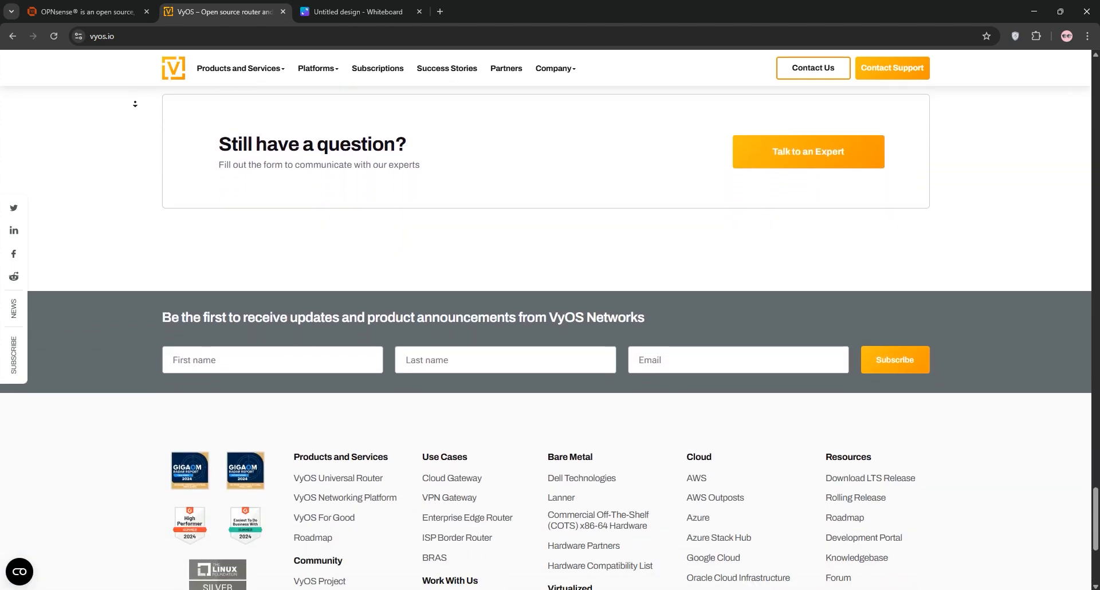
left_click(358, 12)
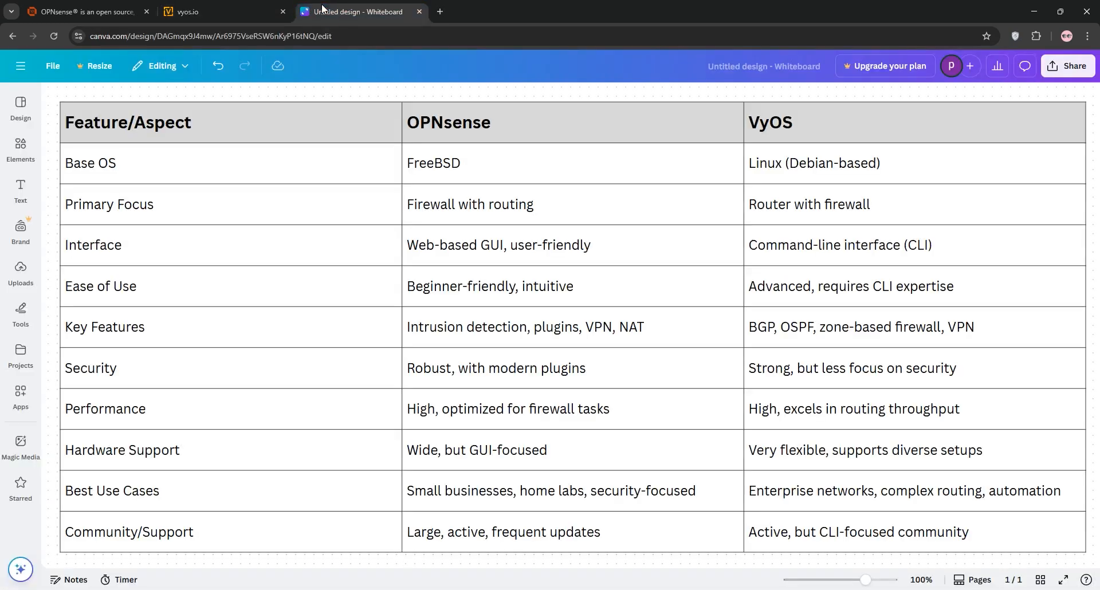
mouse_move(355, 87)
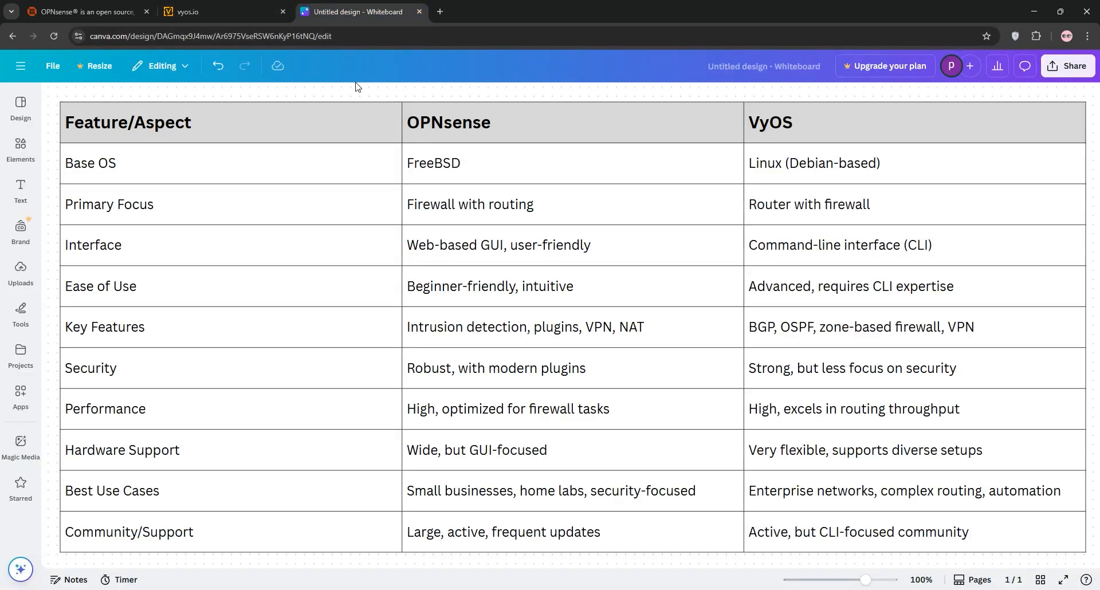